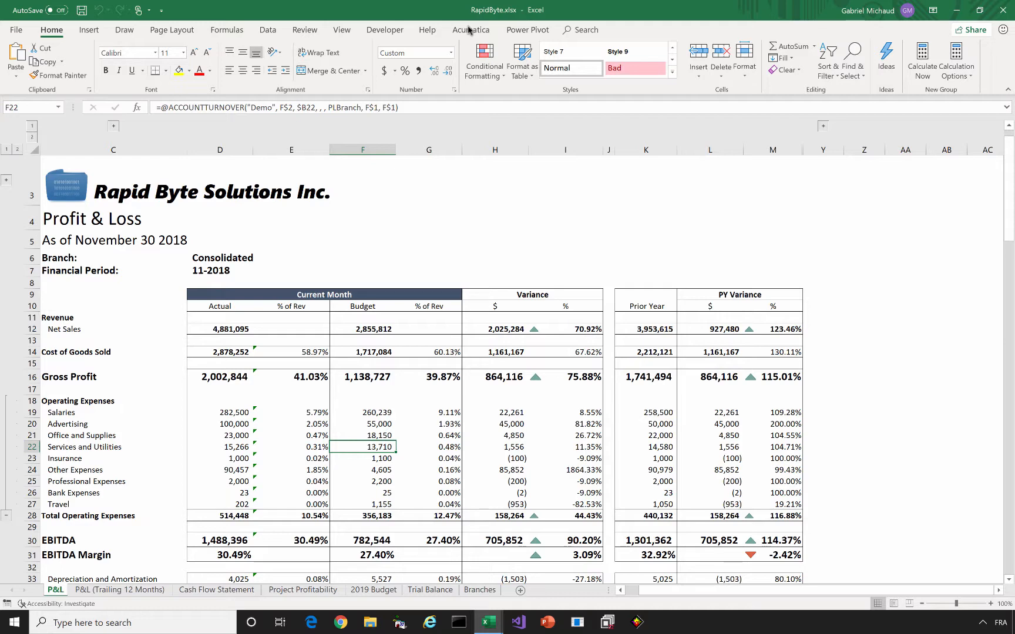
Switch the ribbon to the Acumatica add-in tab.
click(470, 30)
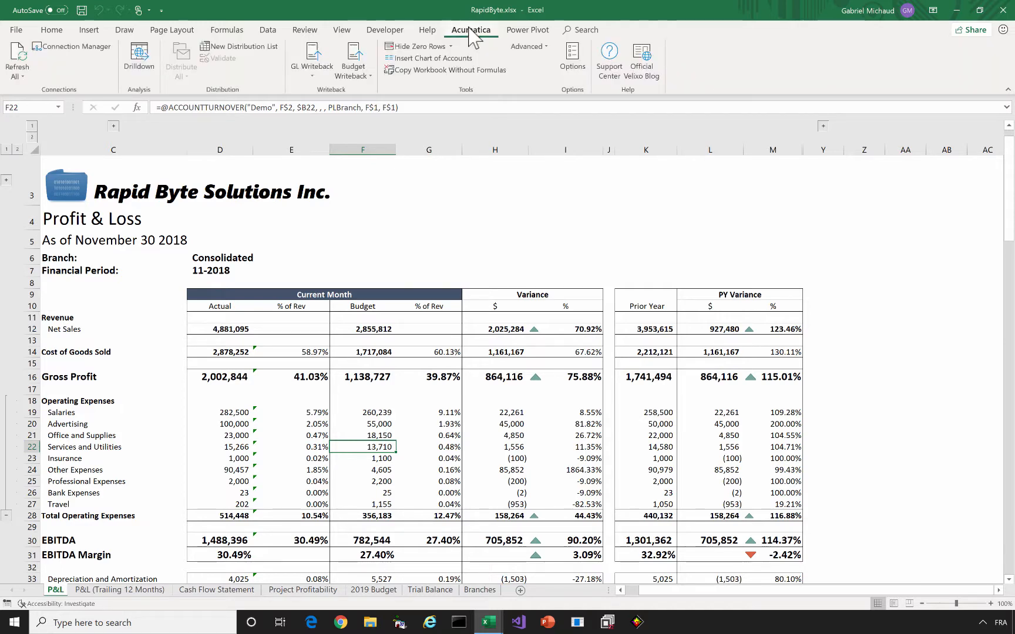
mouse_move(527, 46)
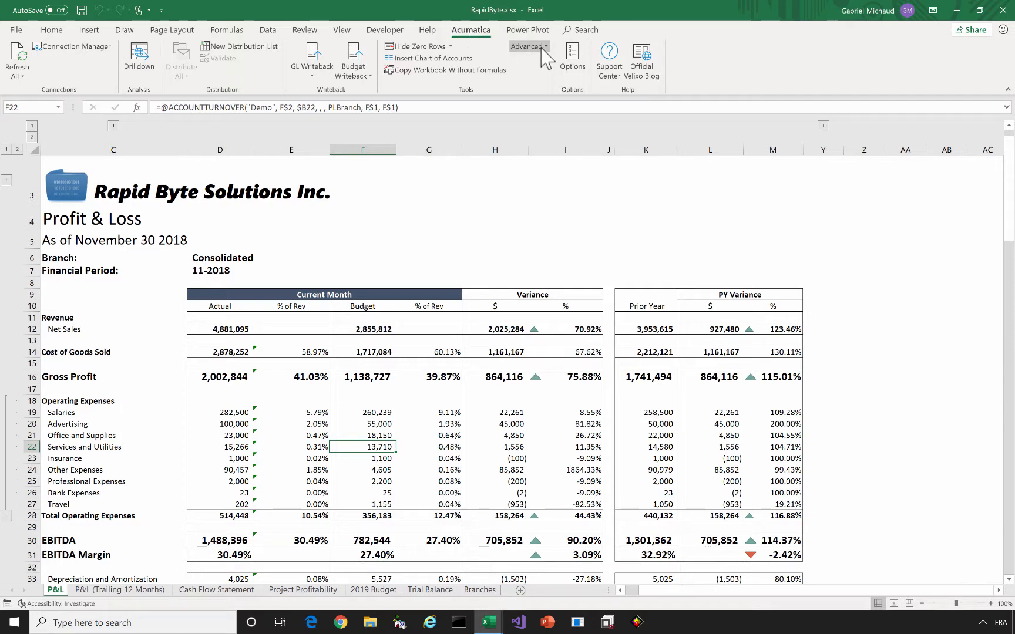
Run Check For Updates and dismiss the notice that 4.3.0.37952 is current.
click(527, 46)
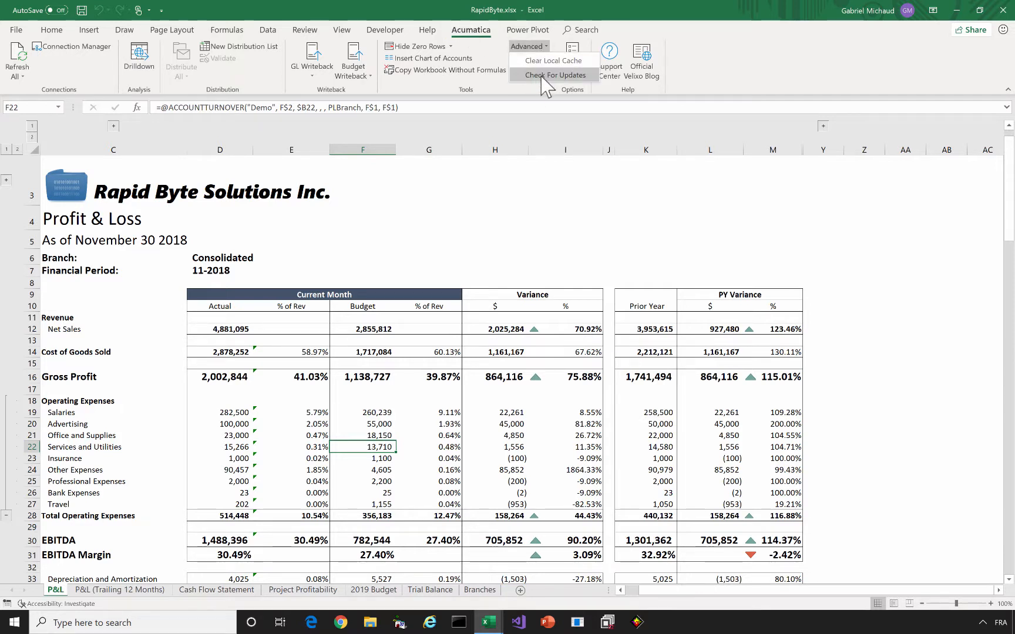
click(553, 75)
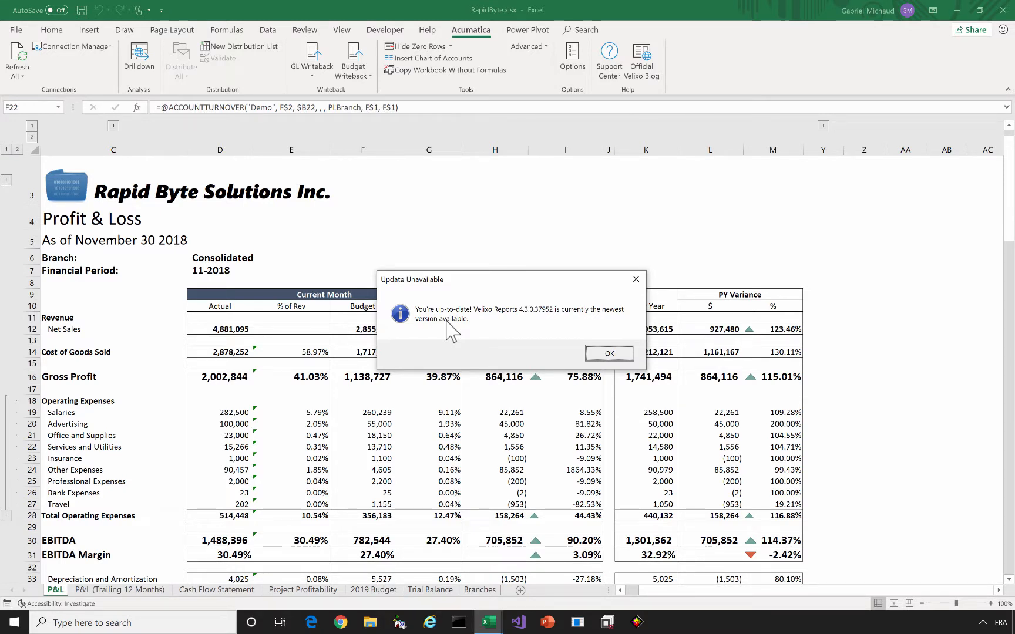
mouse_move(609, 353)
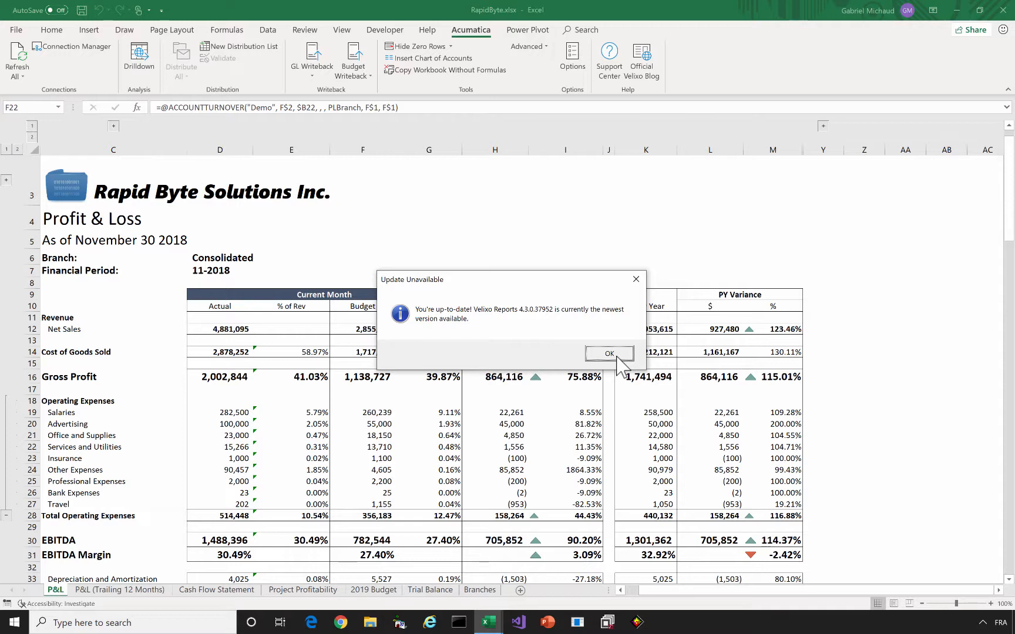
click(608, 354)
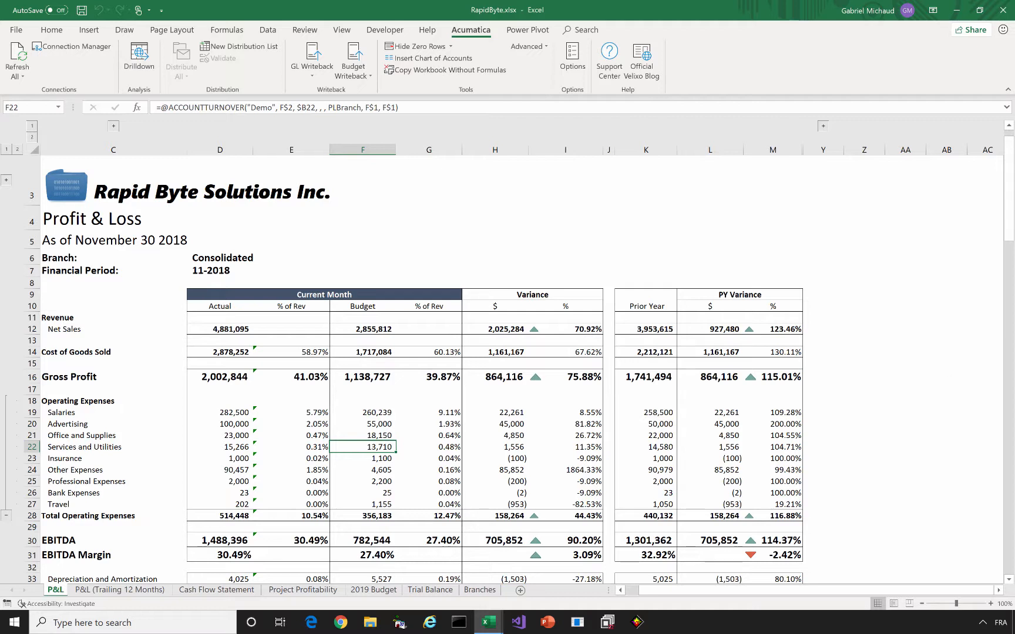
mouse_move(72, 46)
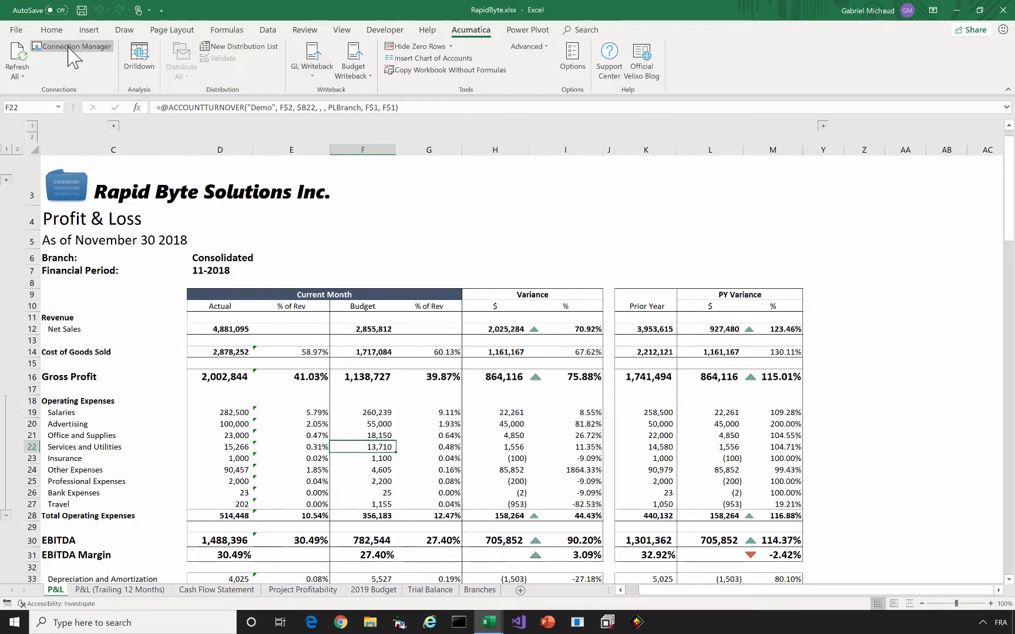
Recreate all inquiries for the Demo connection from Connection Manager, confirming with Yes.
click(71, 46)
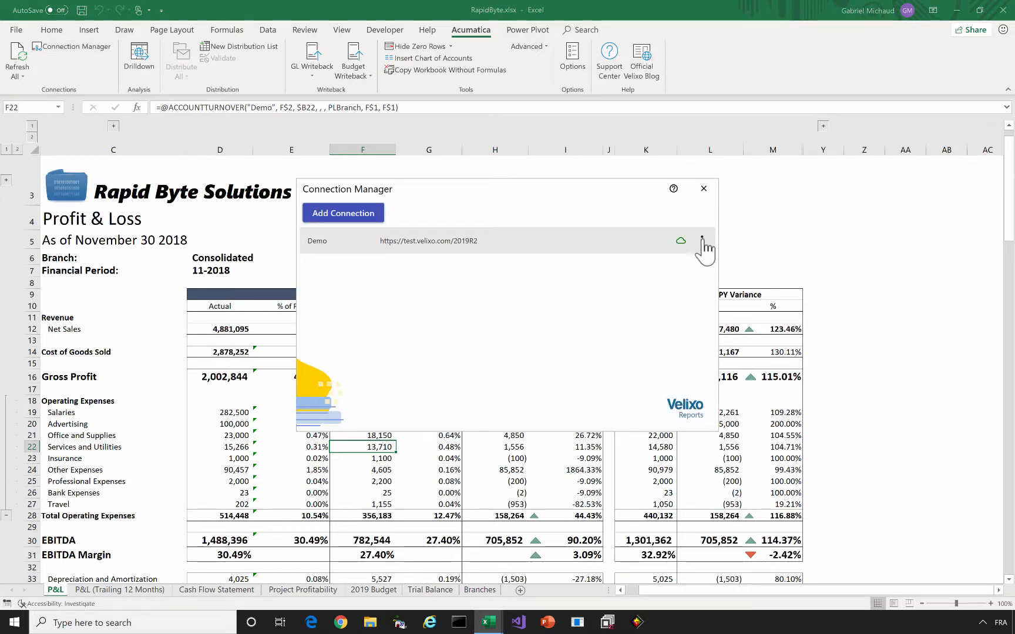
click(701, 241)
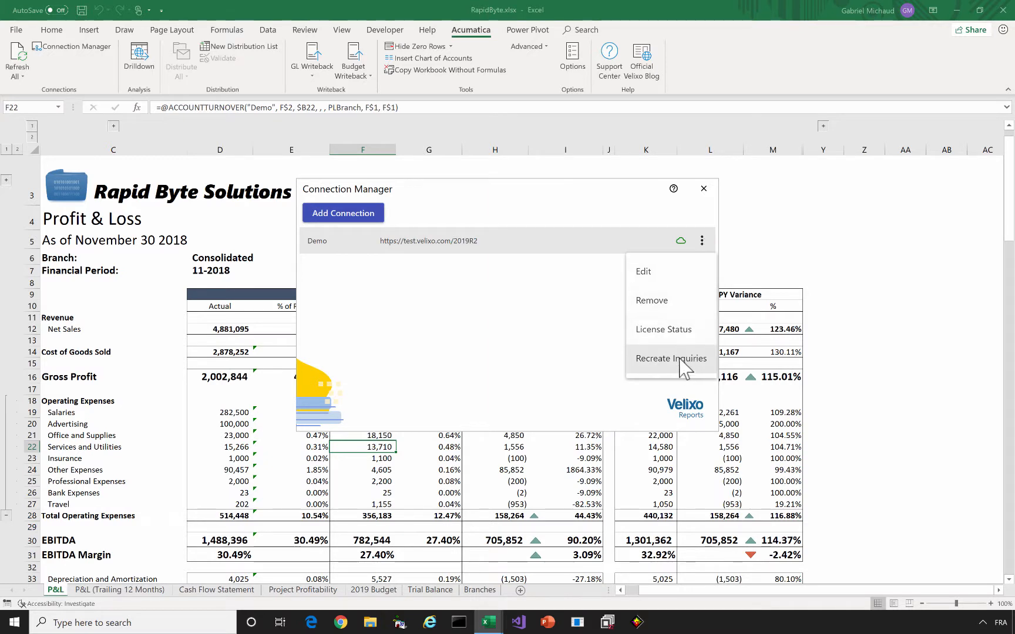
click(670, 359)
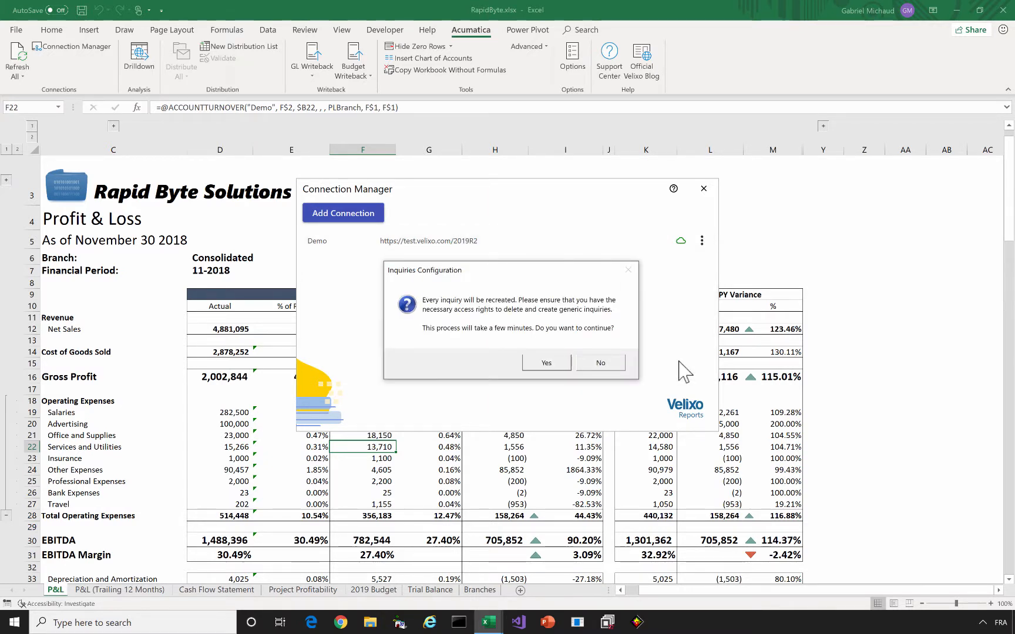
click(545, 362)
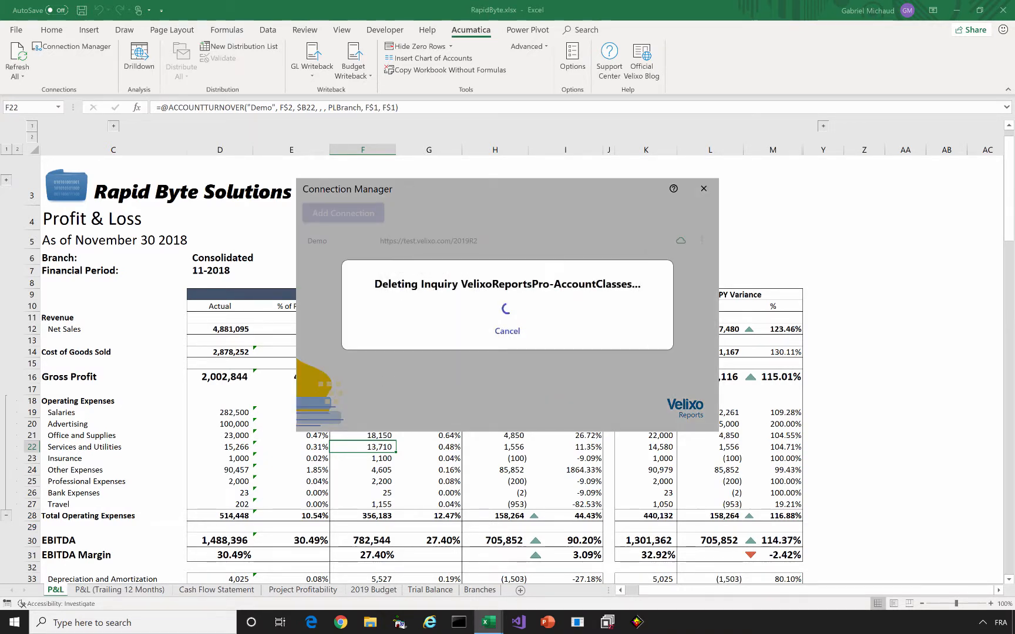